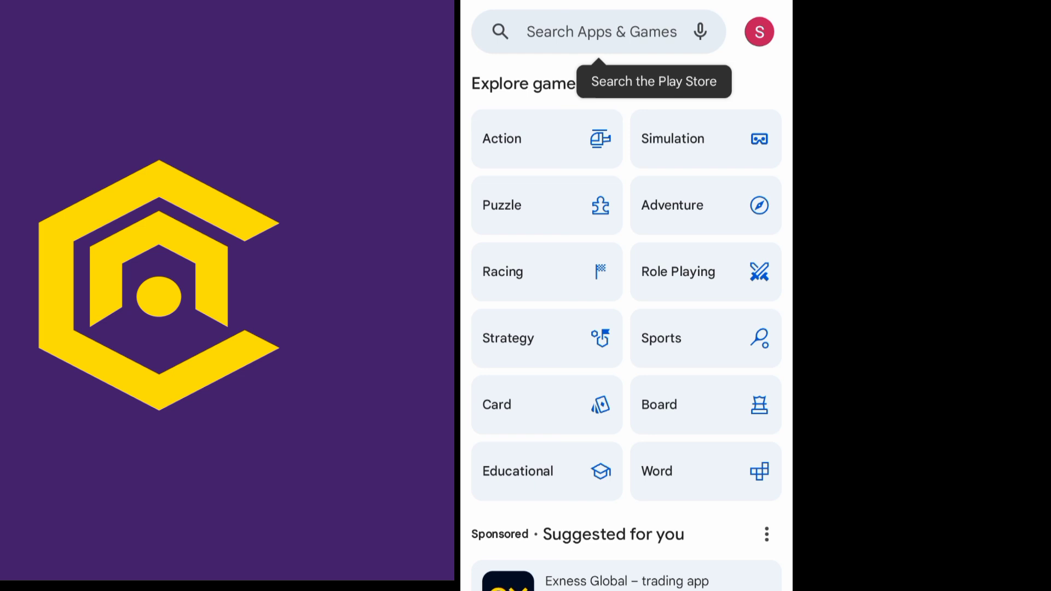
Search the Play Store for 'celia', update the Celia app and view its listing
{"action": "left_click", "coordinate": [600, 31]}
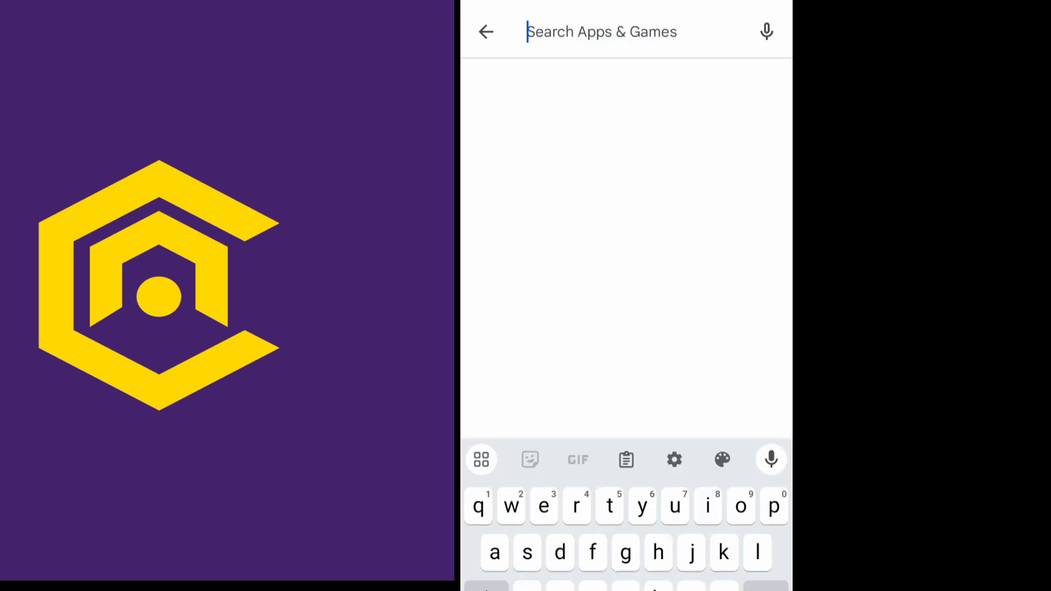
{"action": "type", "text": "celia"}
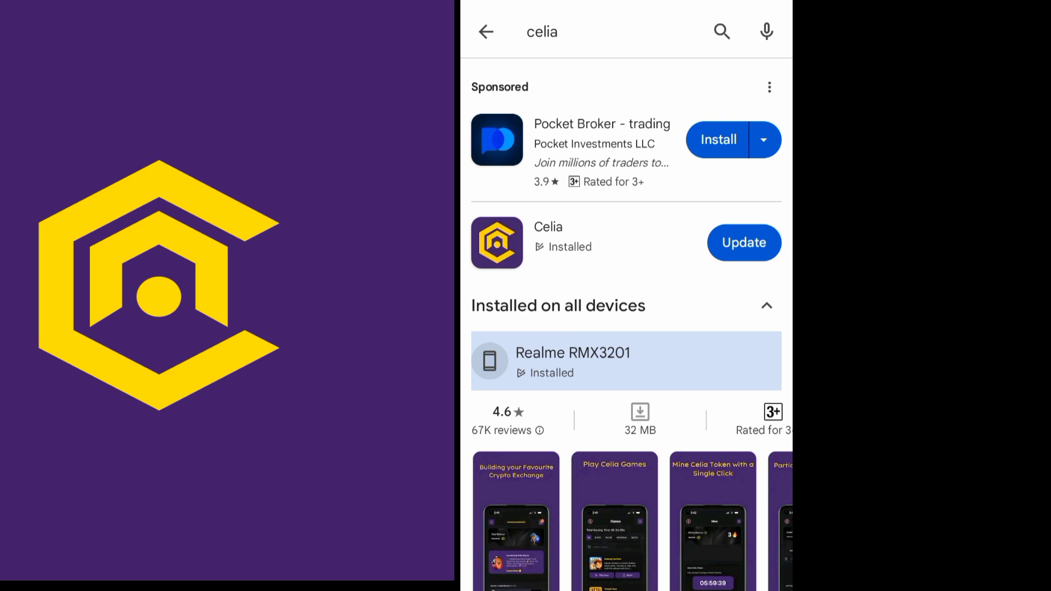
{"action": "left_click", "coordinate": [744, 242]}
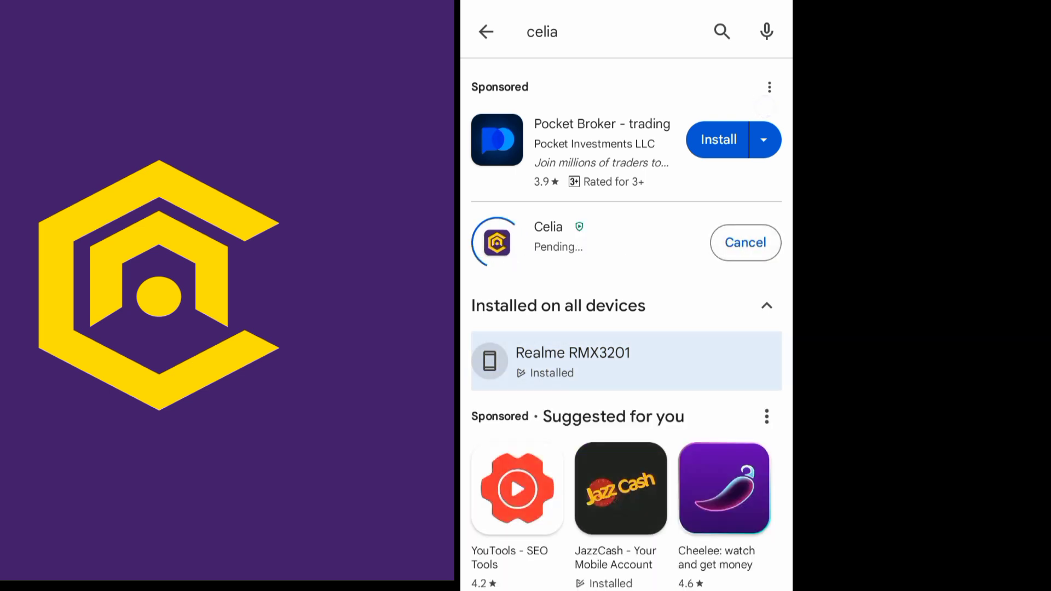
{"action": "left_click", "coordinate": [548, 226]}
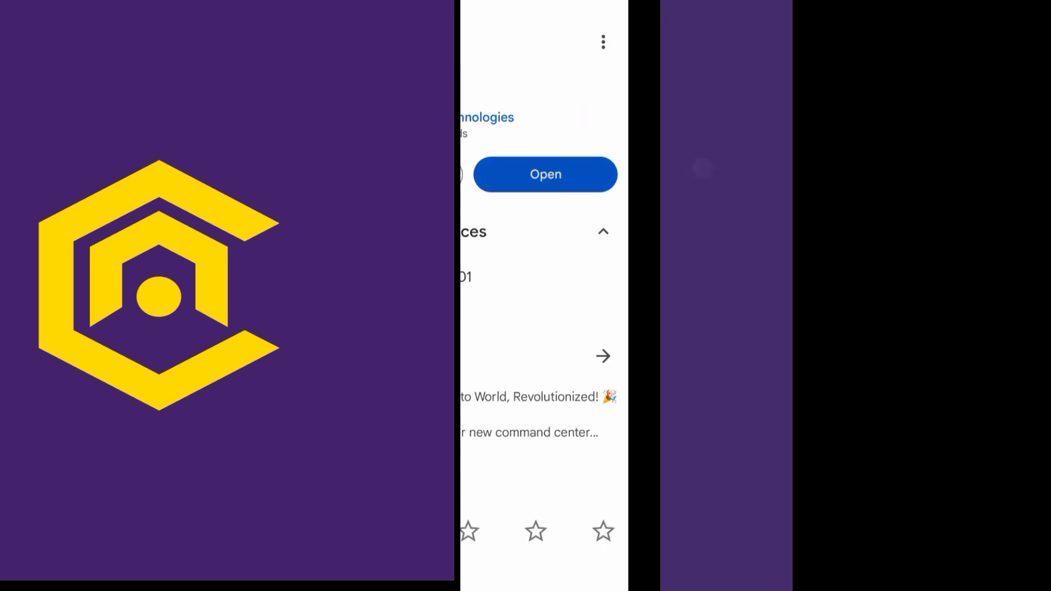
Launch Celia from the store page and choose Sign In on the welcome screen
{"action": "left_click", "coordinate": [545, 174]}
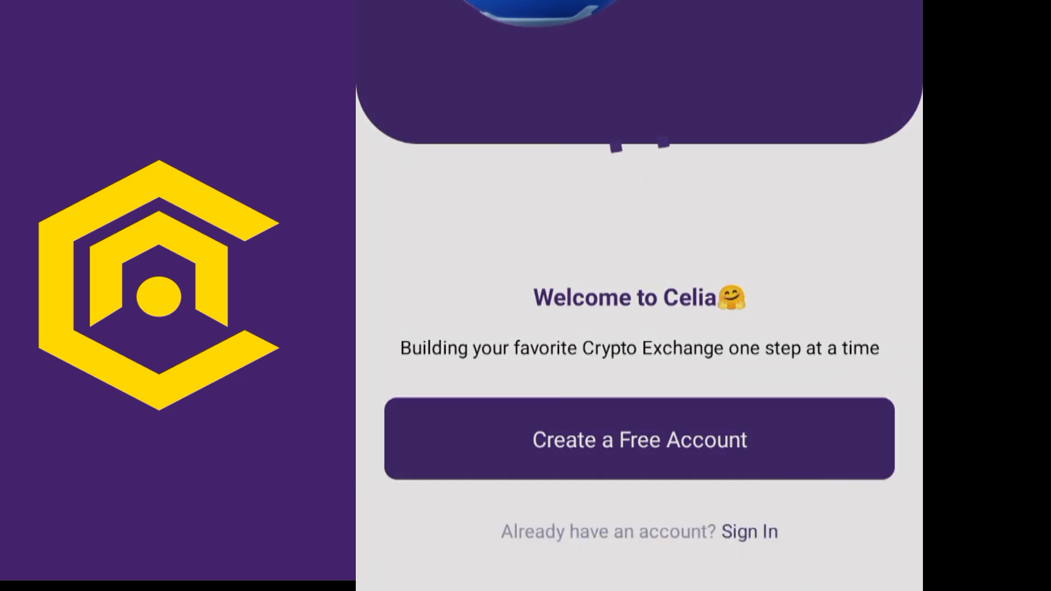
{"action": "left_click", "coordinate": [749, 545]}
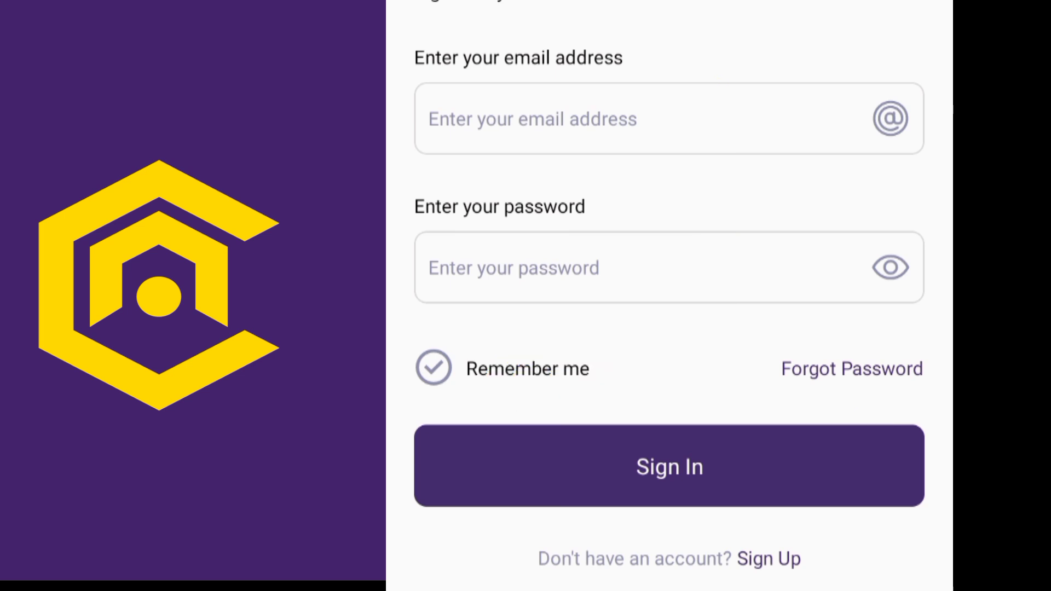
{"action": "scroll", "scroll_direction": "down", "scroll_amount": 3}
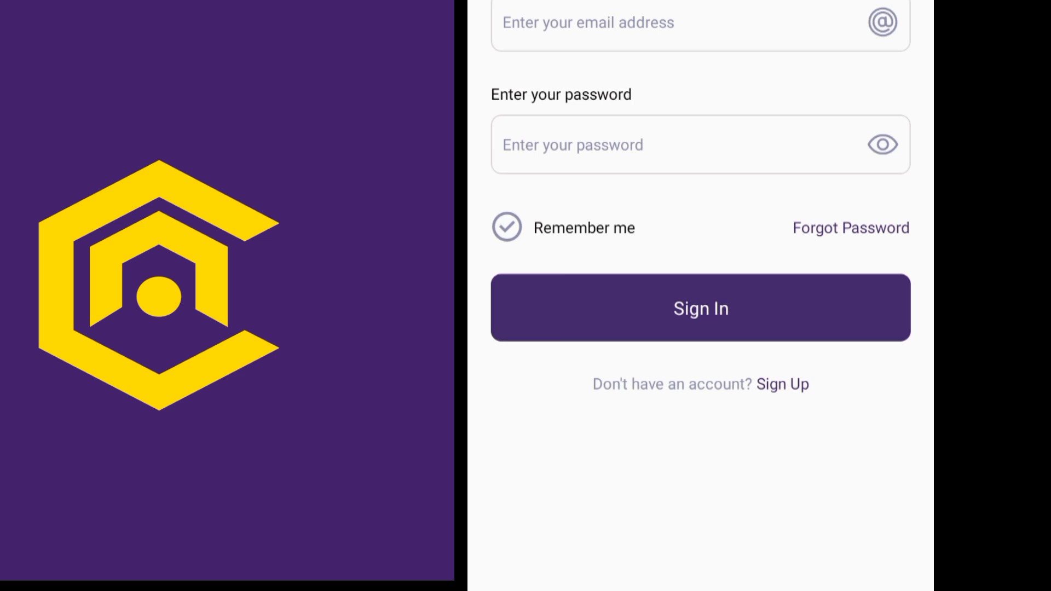
Sign in, start wallet connection and select MetaMask from the wallet list
{"action": "left_click", "coordinate": [700, 309]}
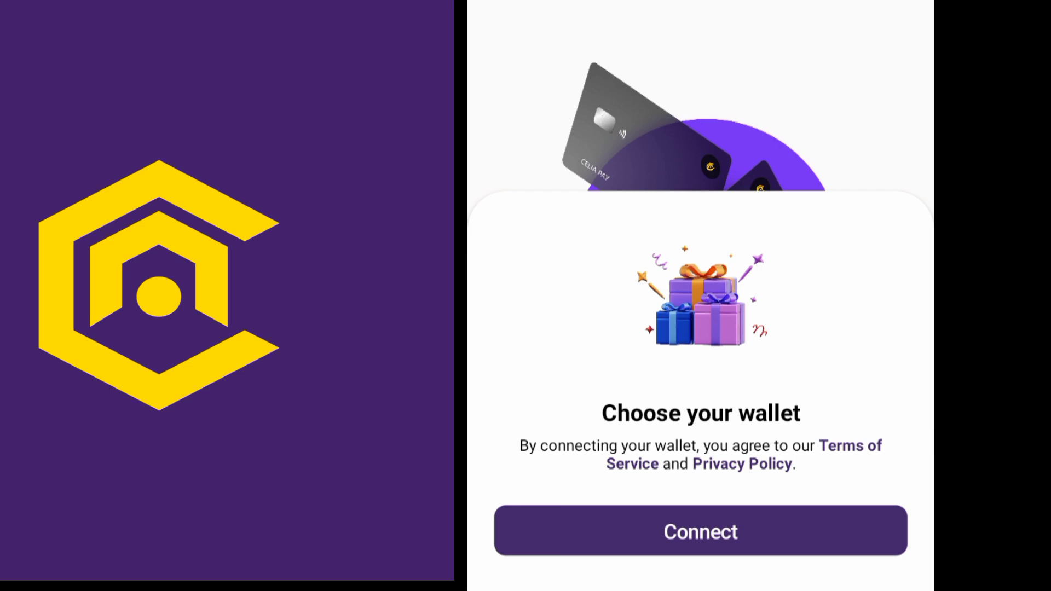
{"action": "left_click", "coordinate": [701, 532]}
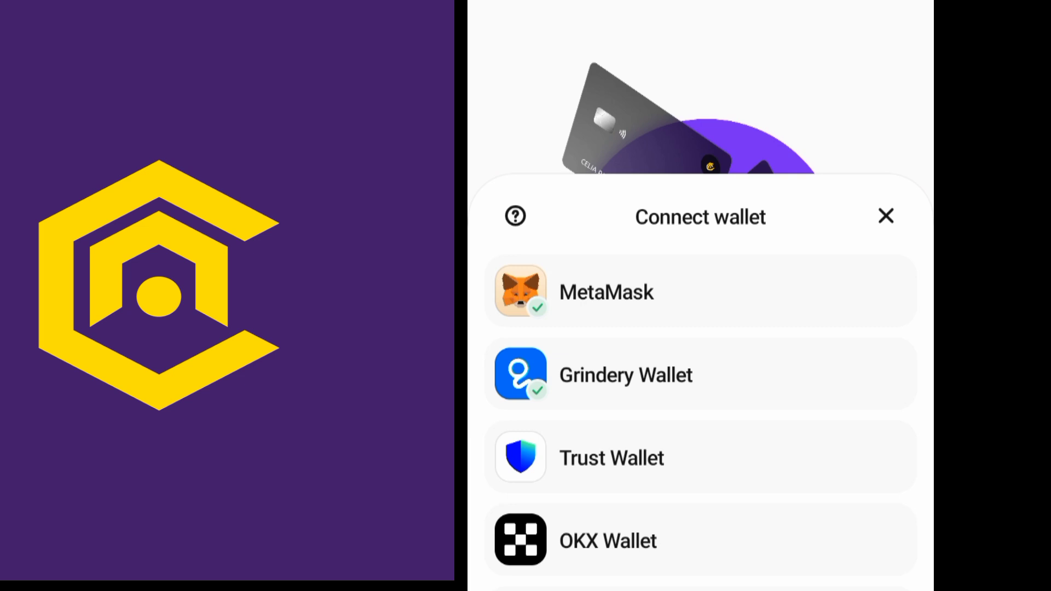
{"action": "left_click", "coordinate": [606, 291]}
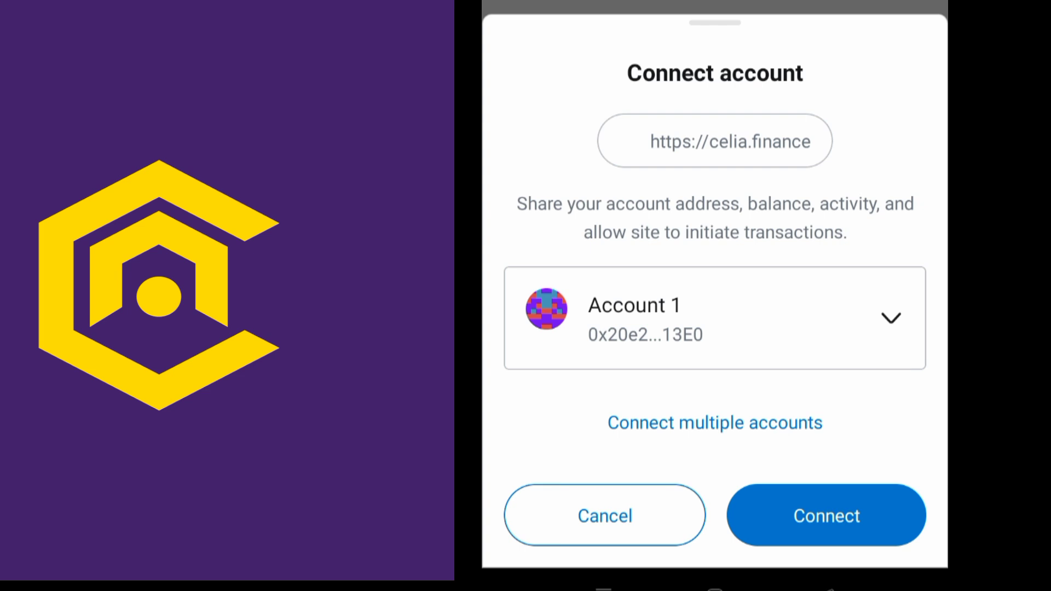
Approve the MetaMask connection so the home screen shows 1,422.3 CELIA with the linked address
{"action": "left_click", "coordinate": [826, 514]}
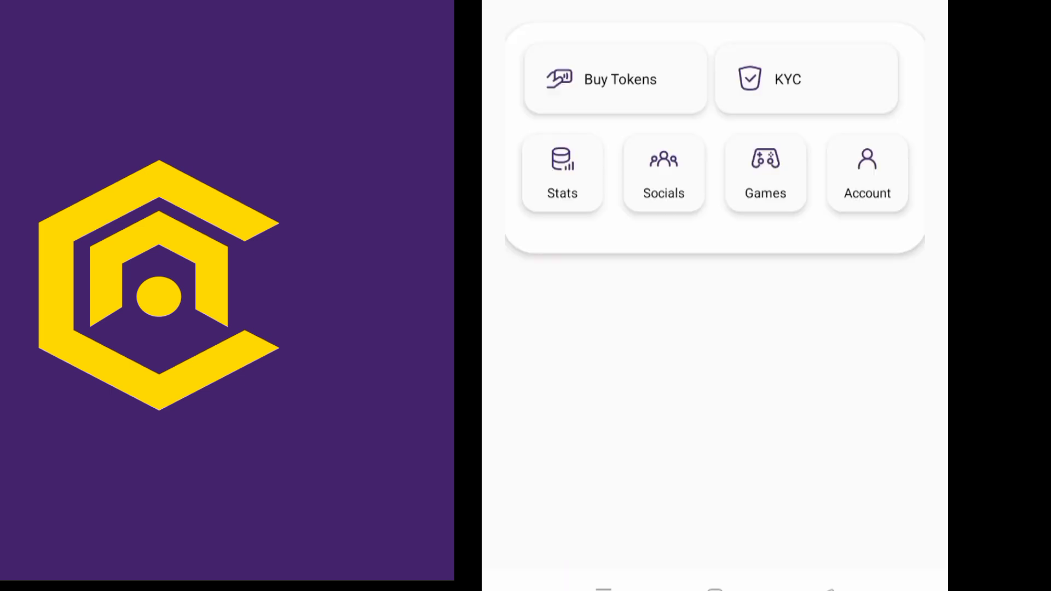
{"action": "scroll", "scroll_direction": "down", "scroll_amount": 3}
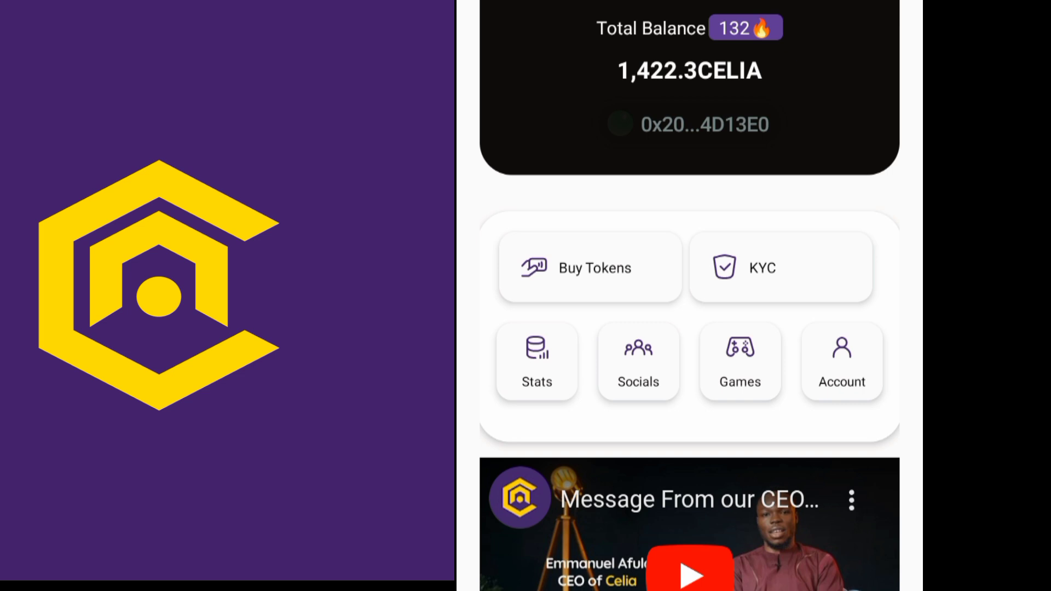
{"action": "scroll", "scroll_direction": "down", "scroll_amount": 3}
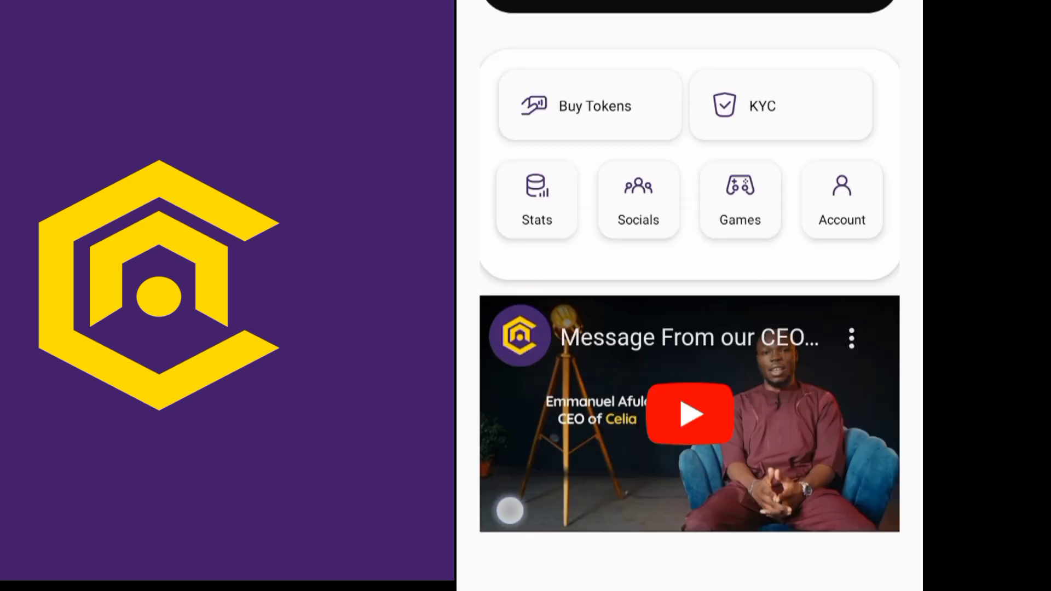